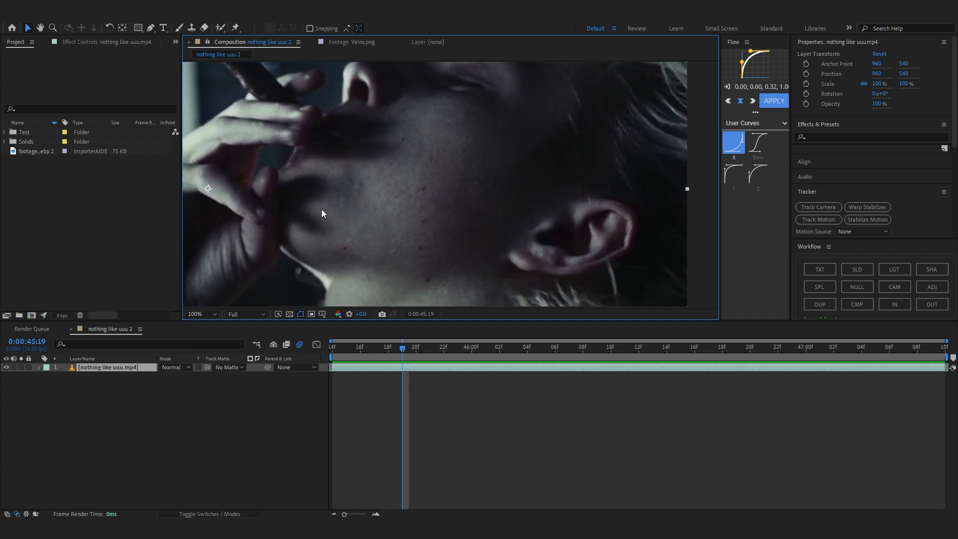
mouse_move(340, 224)
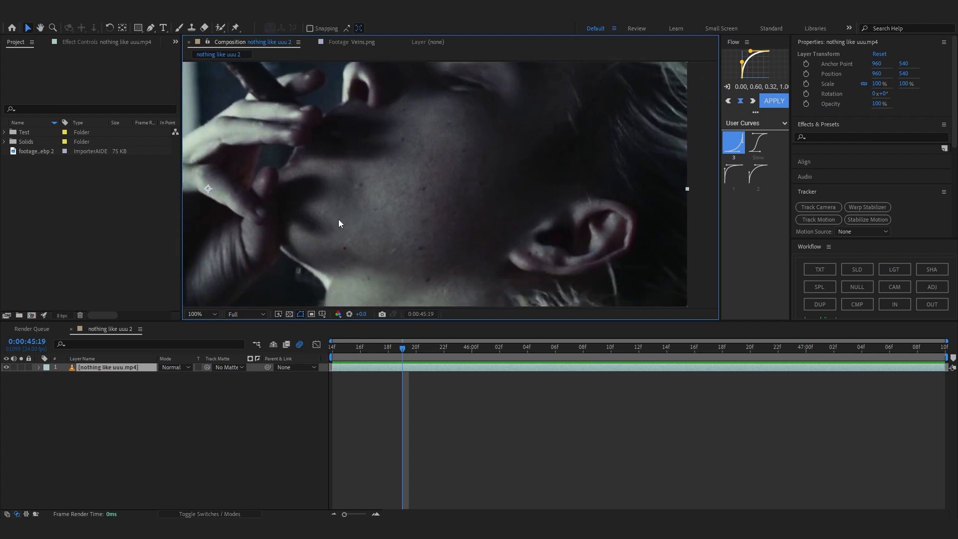
Step: Set the viewer zoom to 50% so the whole smoking shot is visible
left_click(200, 314)
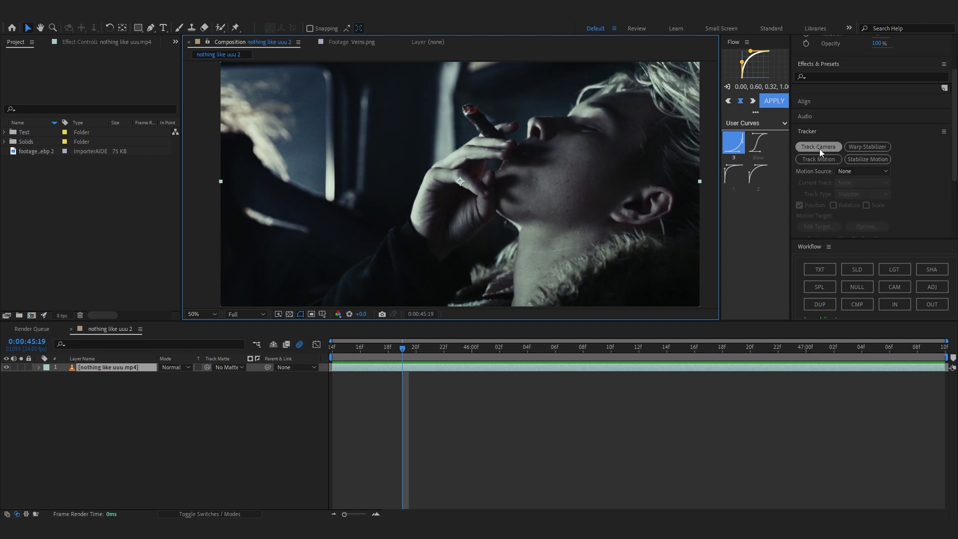
mouse_move(661, 163)
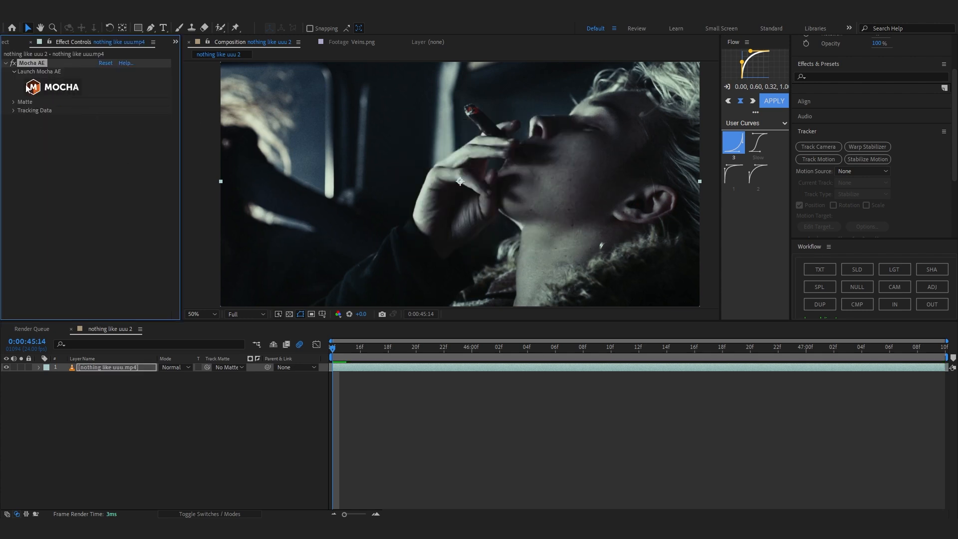
Step: Launch Mocha AE, dismiss the welcome screen, and track the face X-spline shape forward
left_click(39, 71)
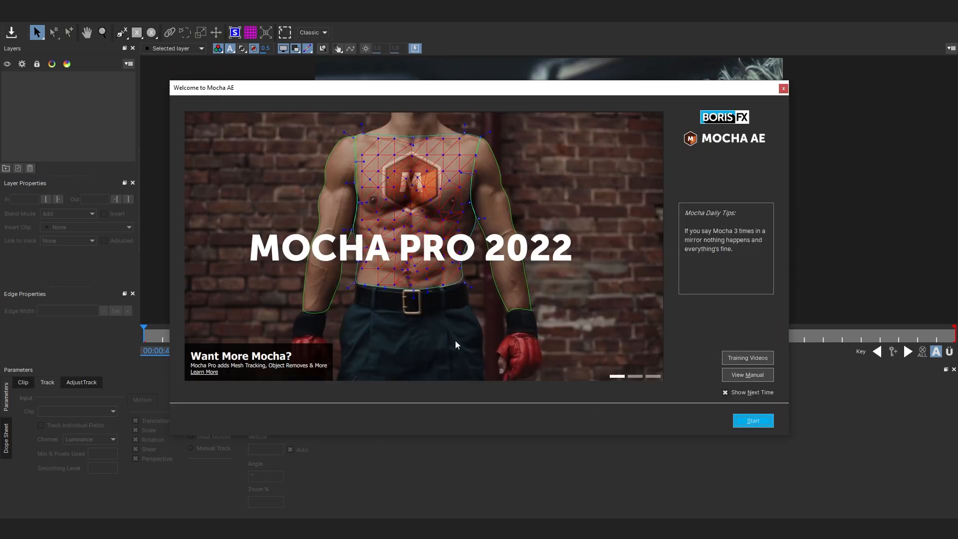
left_click(782, 88)
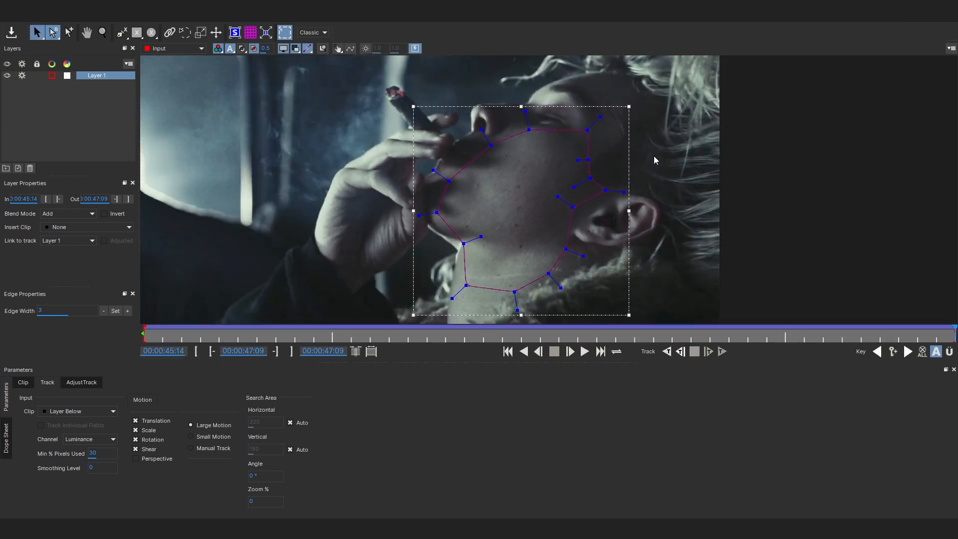
left_click(234, 32)
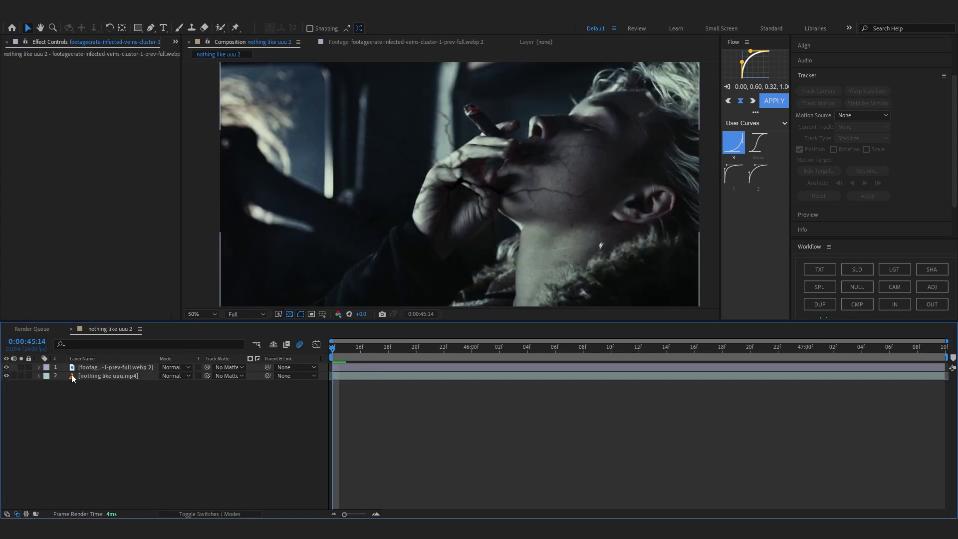
Step: Scale the veins overlay layer onto the cheek and bring up its layer options
left_click(107, 366)
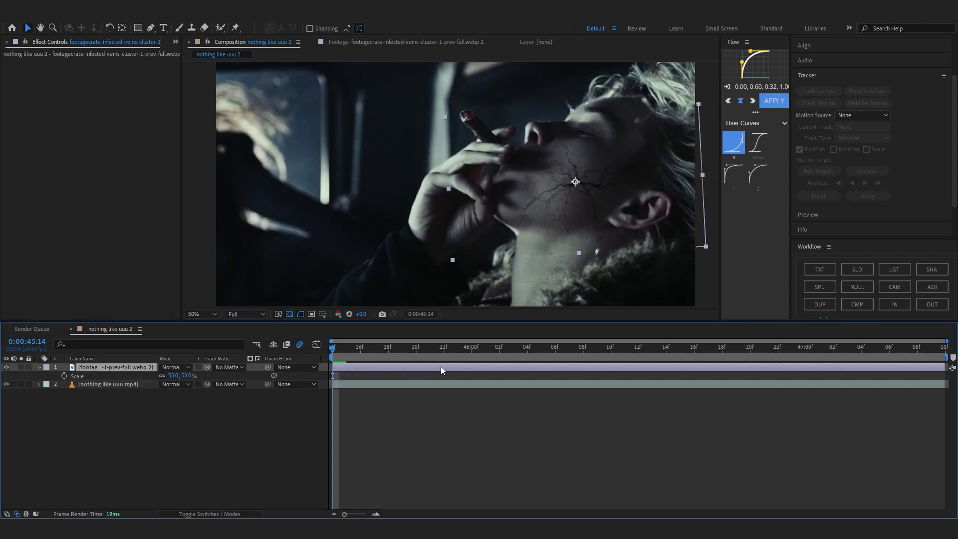
right_click(115, 367)
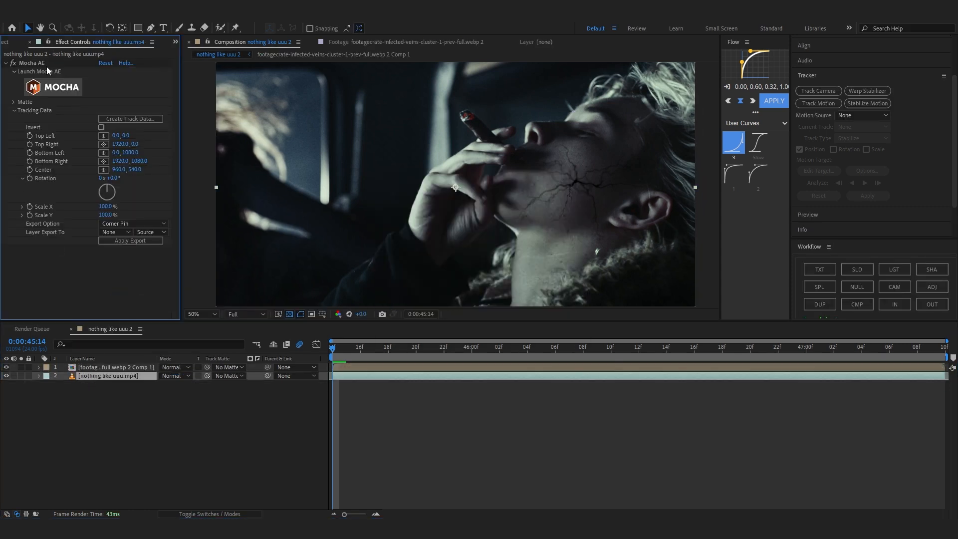
Step: Create Mocha AE track data using Layer 1 as the tracking source
left_click(13, 110)
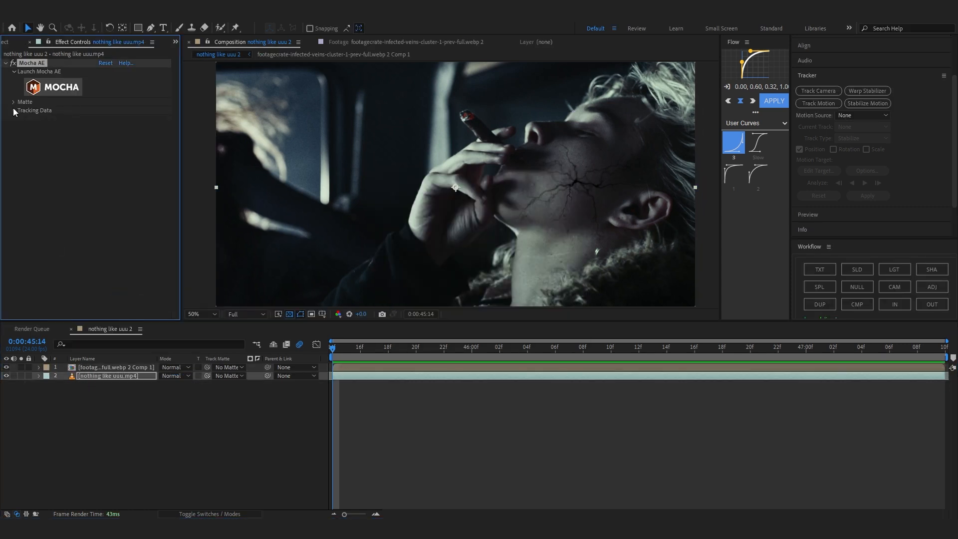
left_click(14, 110)
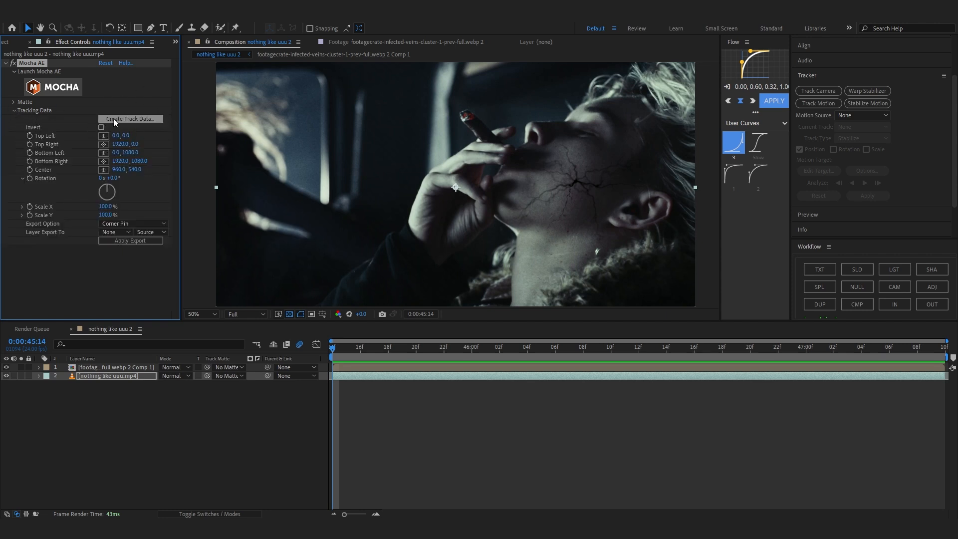
left_click(130, 118)
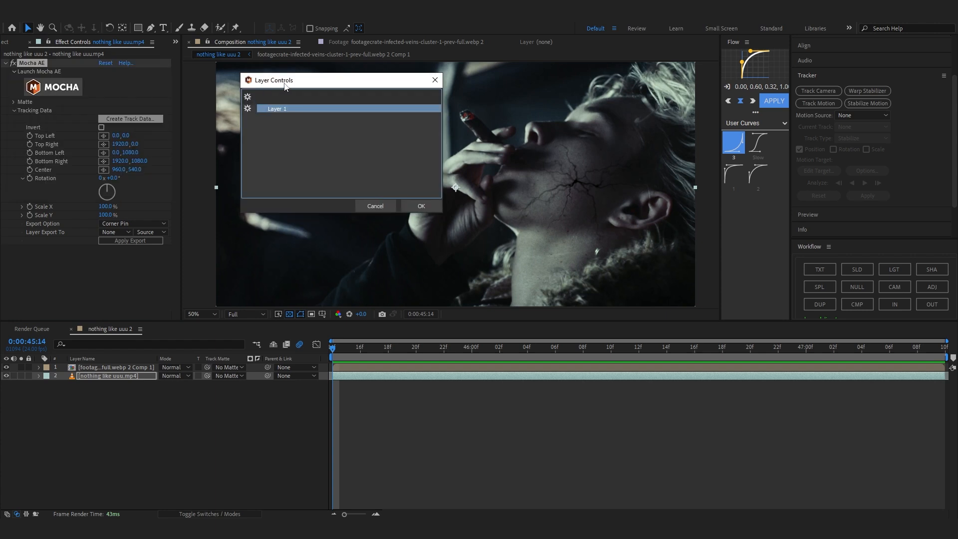
left_click_drag(284, 80, 410, 97)
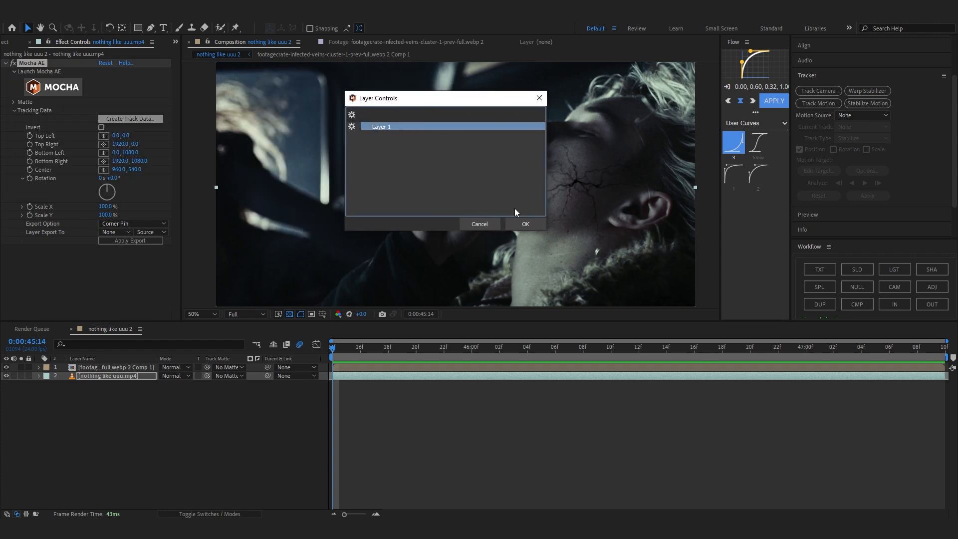
left_click(525, 224)
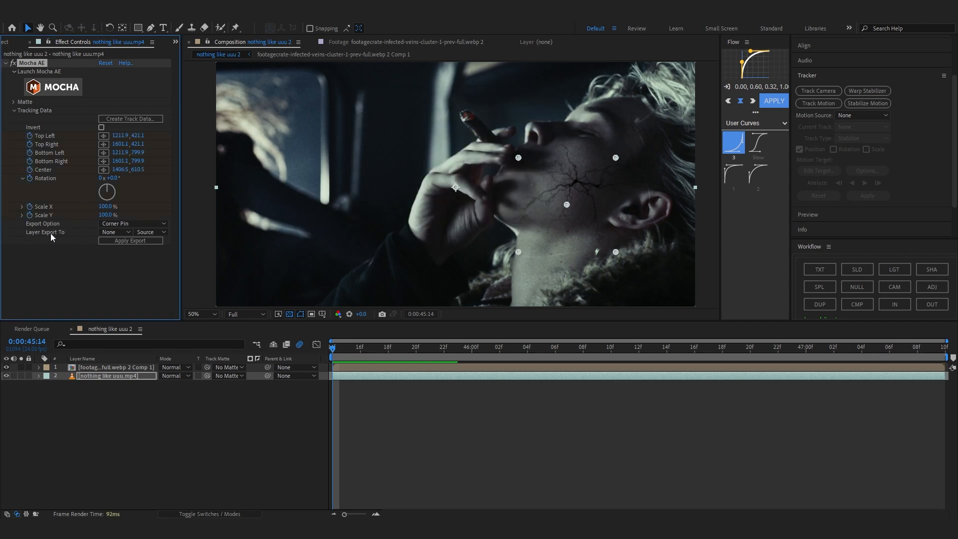
Step: Rename the veins precomp to 'Veins' and set Layer Export To Veins
left_click(116, 232)
type("Vi")
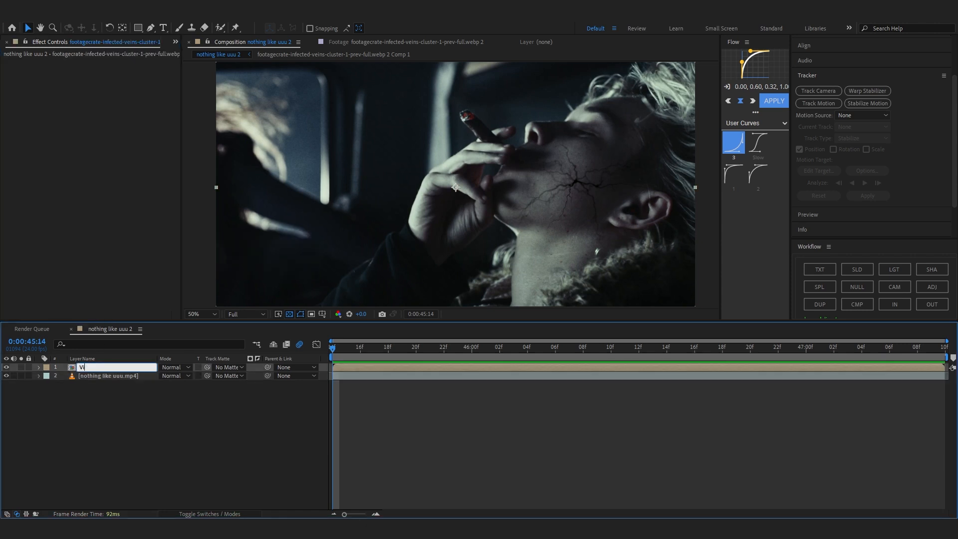
type("eins")
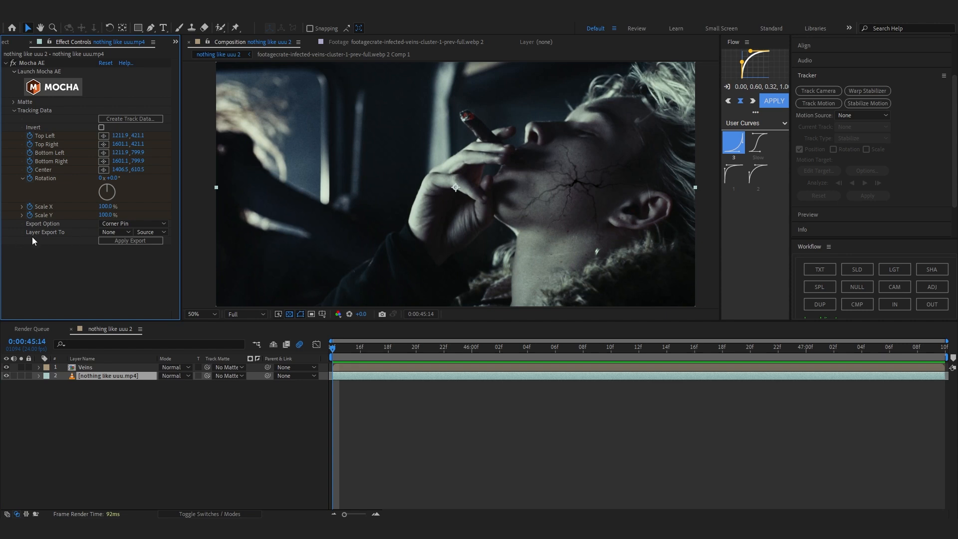
left_click(116, 231)
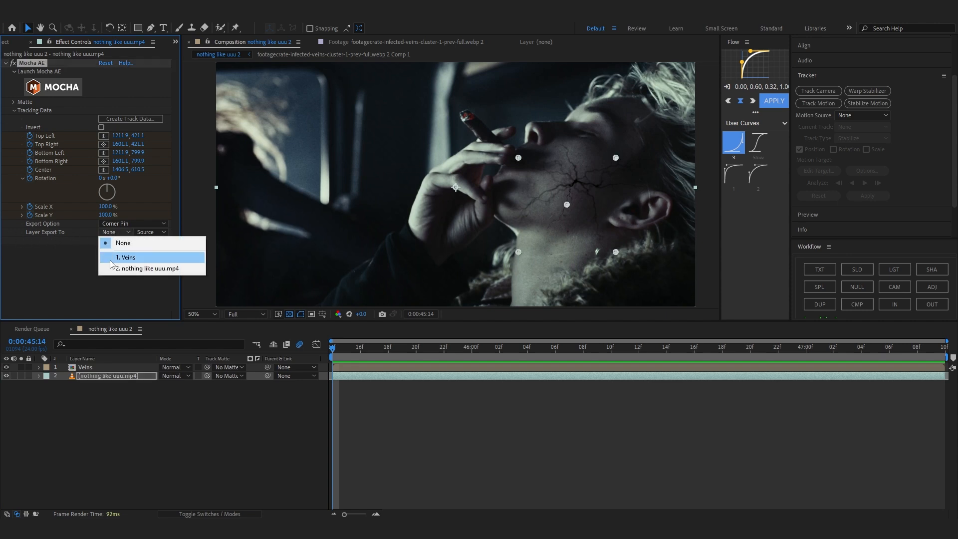
left_click(126, 257)
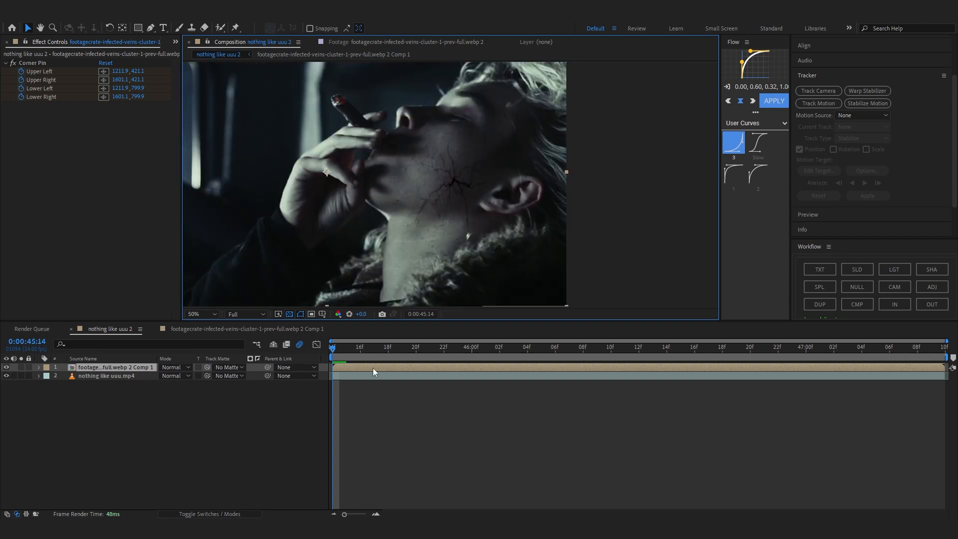
Step: Apply the Corner Pin export to the Veins layer and preview the track
left_click(333, 54)
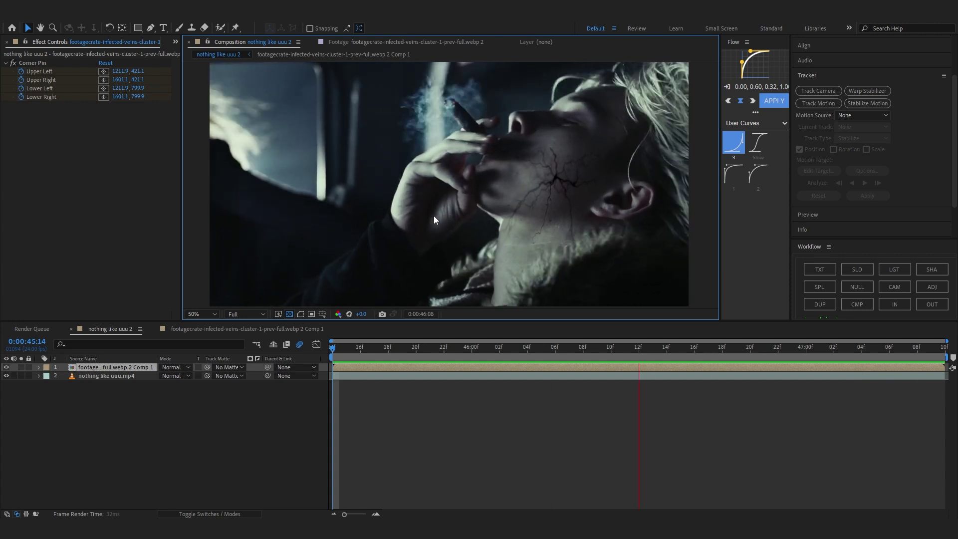
left_click(332, 54)
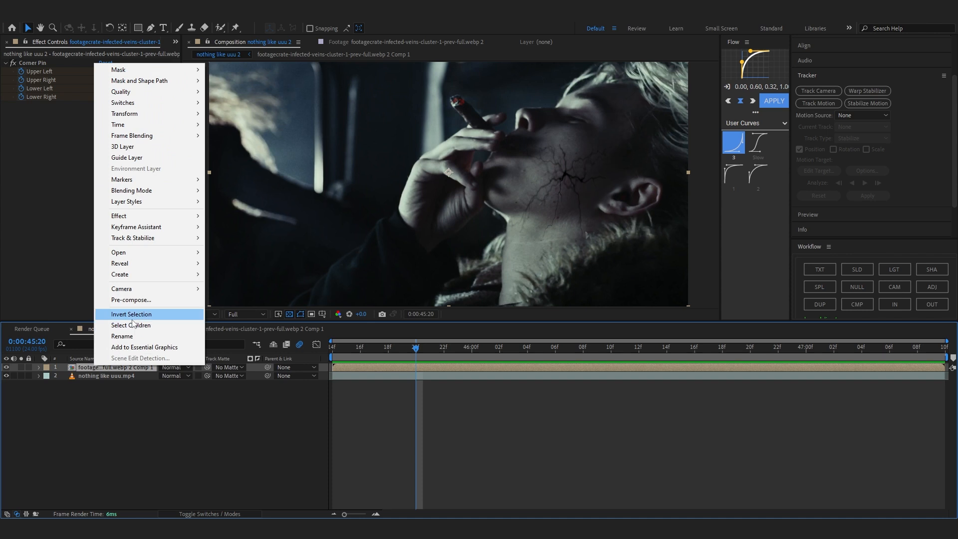
Step: Pre-compose the tracked Veins layer and confirm the new composition with OK
left_click(130, 299)
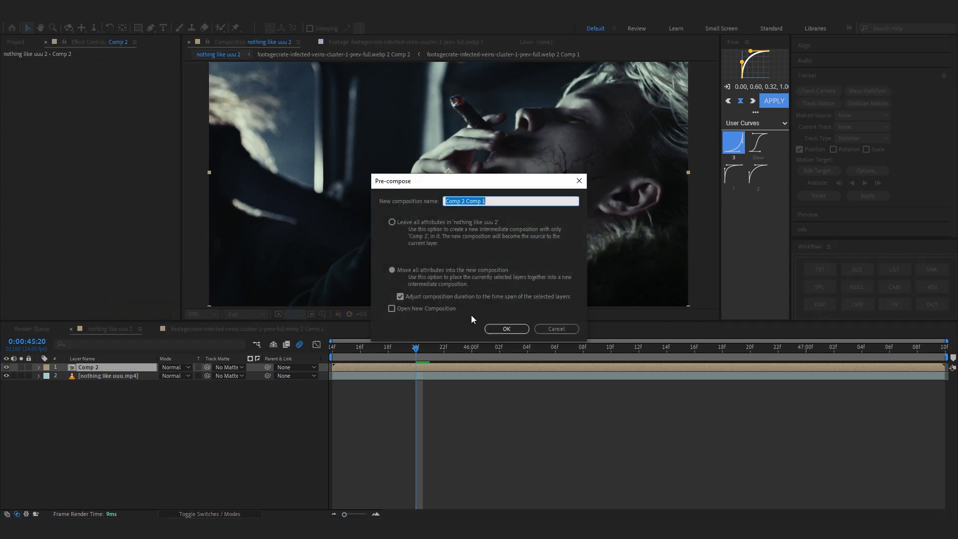
left_click(506, 329)
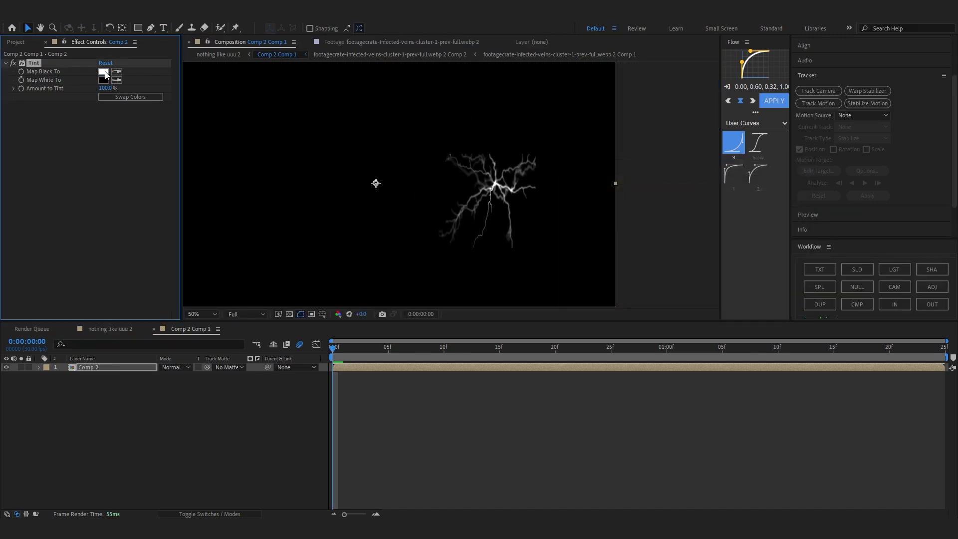
Step: Try a Tint Map Black To colour, then apply VC Color Vibrance with colour 00C0FF
left_click(103, 72)
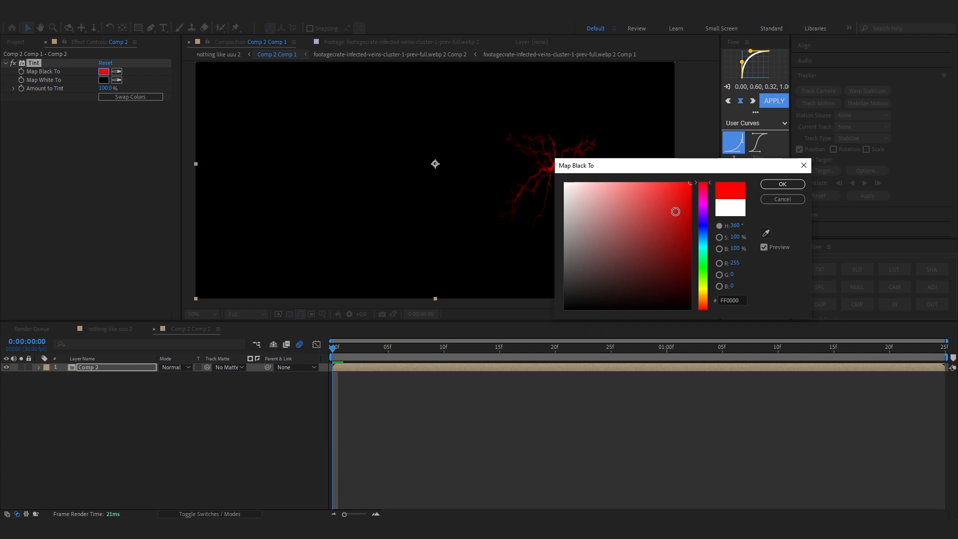
left_click(782, 184)
type("vc")
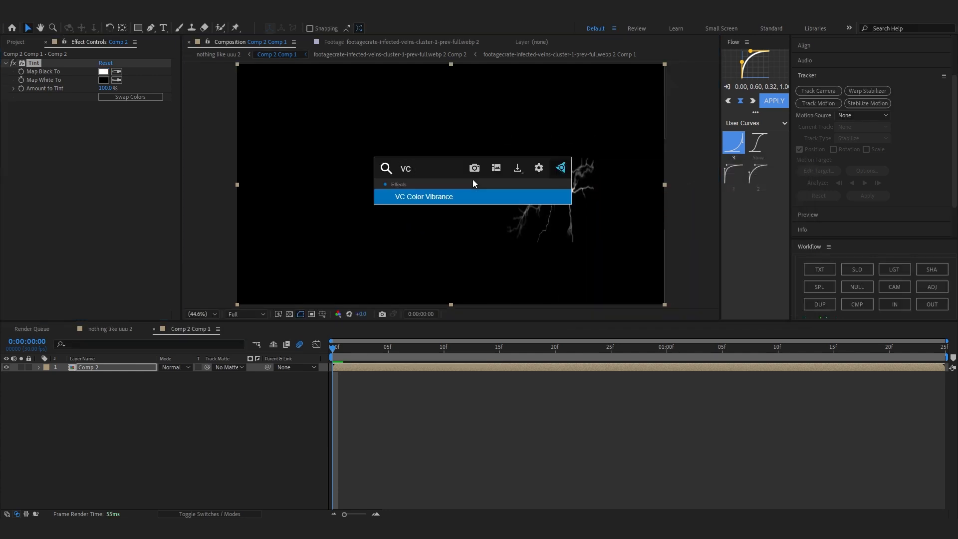
double_click(423, 196)
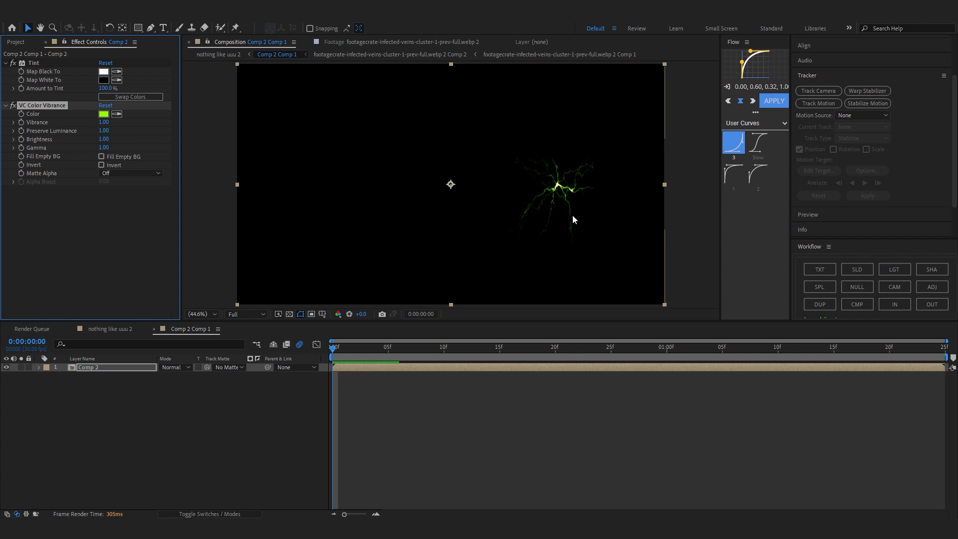
left_click(103, 114)
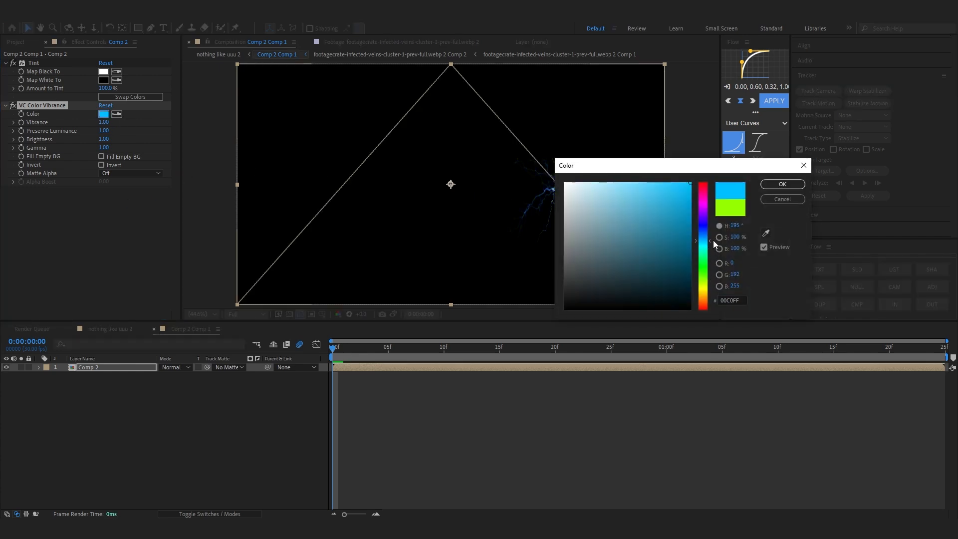
left_click(782, 184)
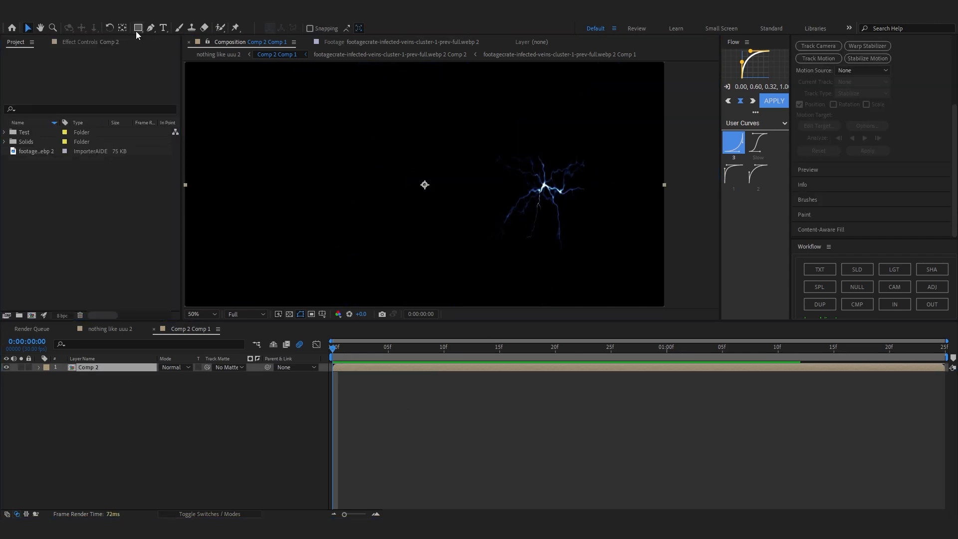
mouse_move(140, 27)
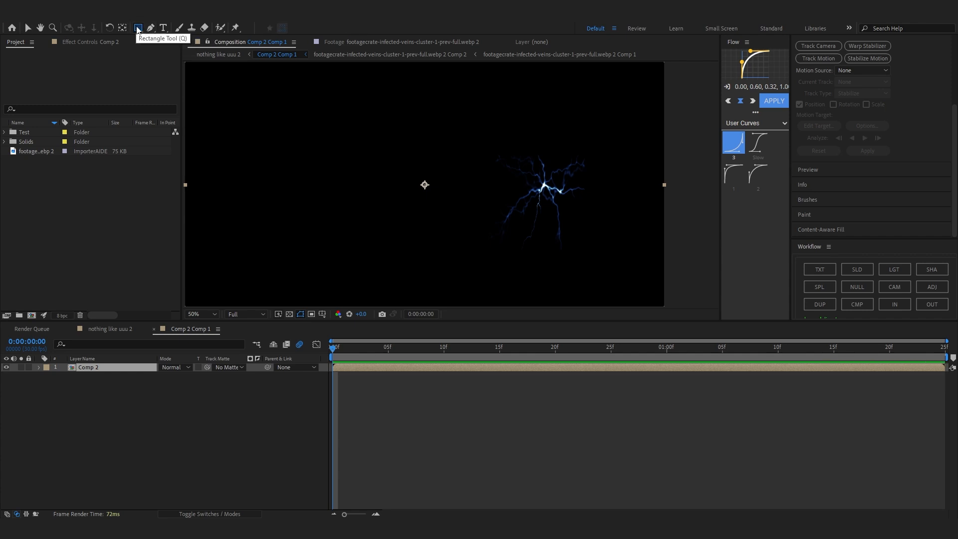
Step: Draw an elliptical mask around the veins and set a Mask Path keyframe
left_click(139, 27)
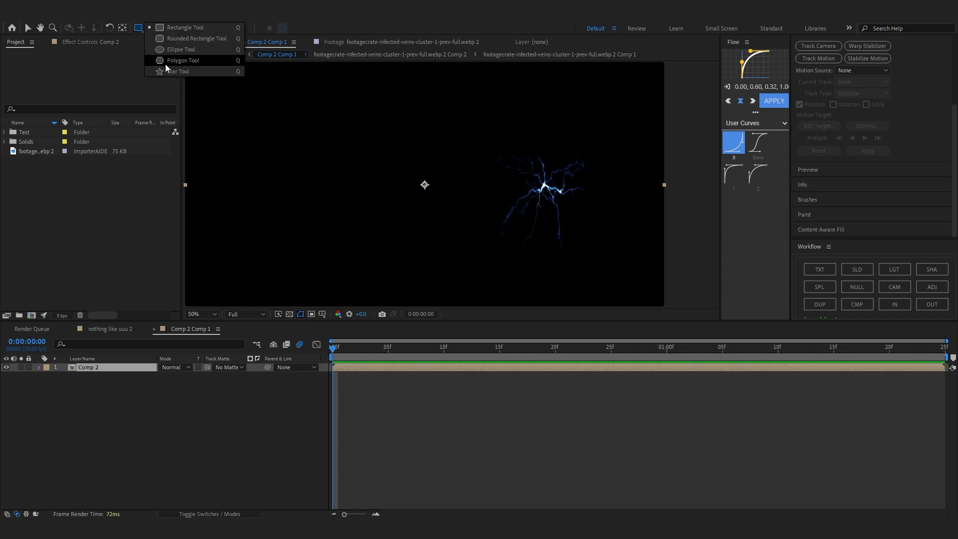
mouse_move(167, 52)
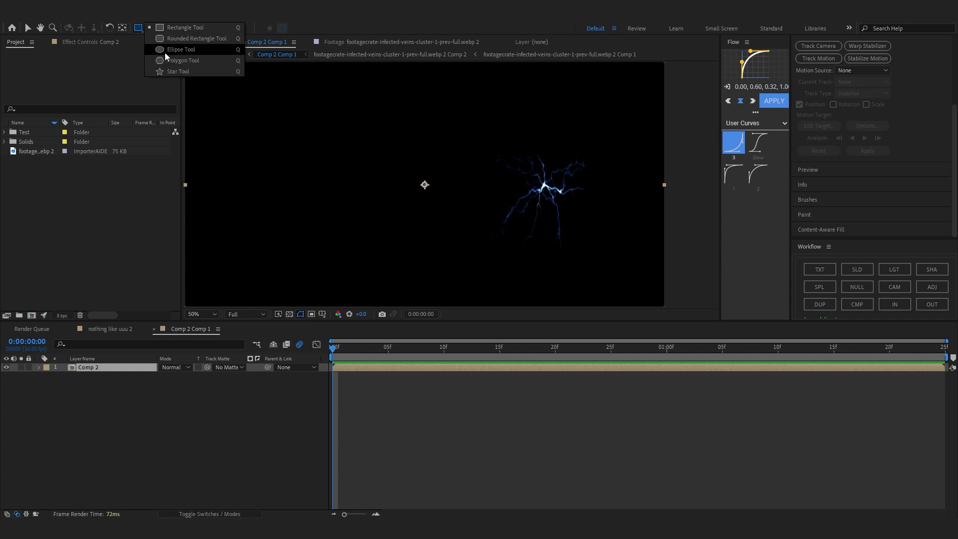
left_click(179, 49)
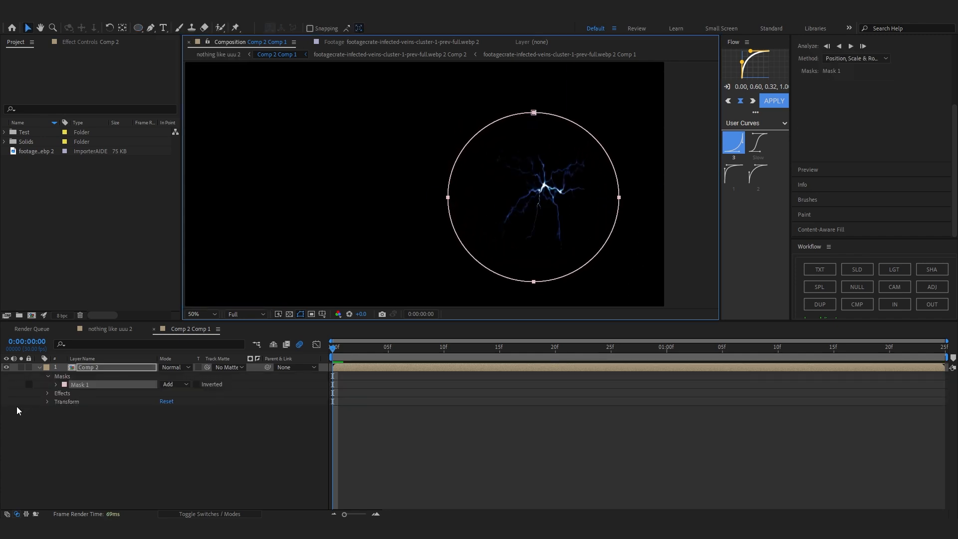
left_click(57, 384)
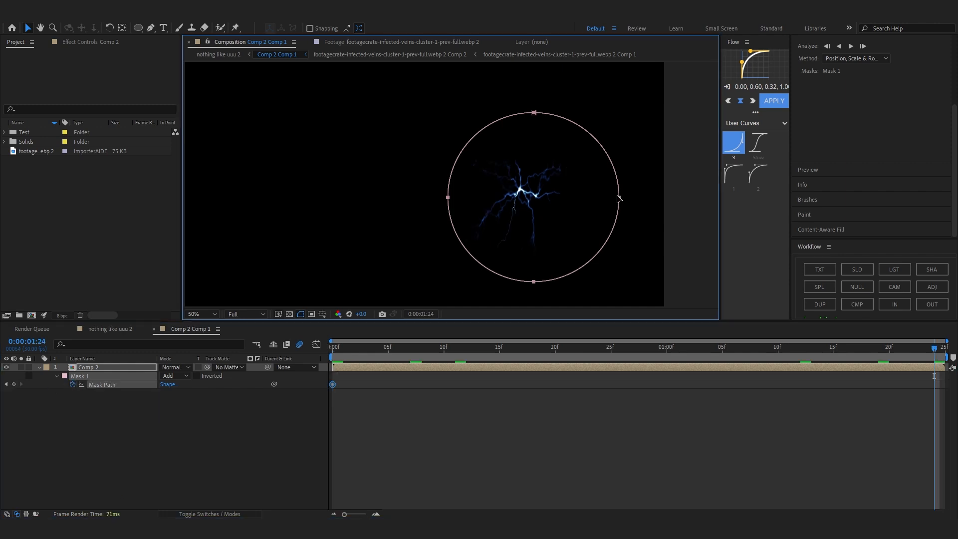
left_click(845, 346)
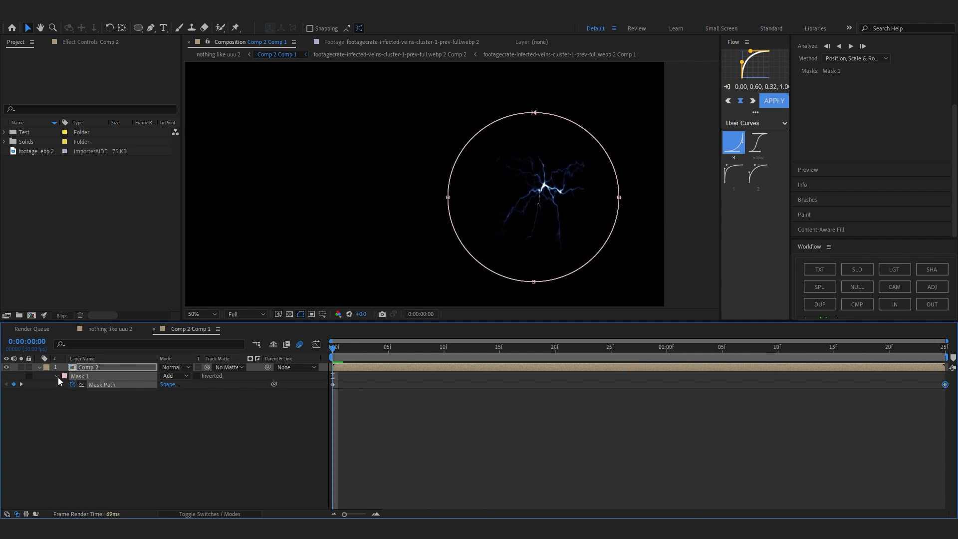
Step: Keyframe Mask Expansion from -342 at the start to 0 later, then scrub to check
left_click(65, 384)
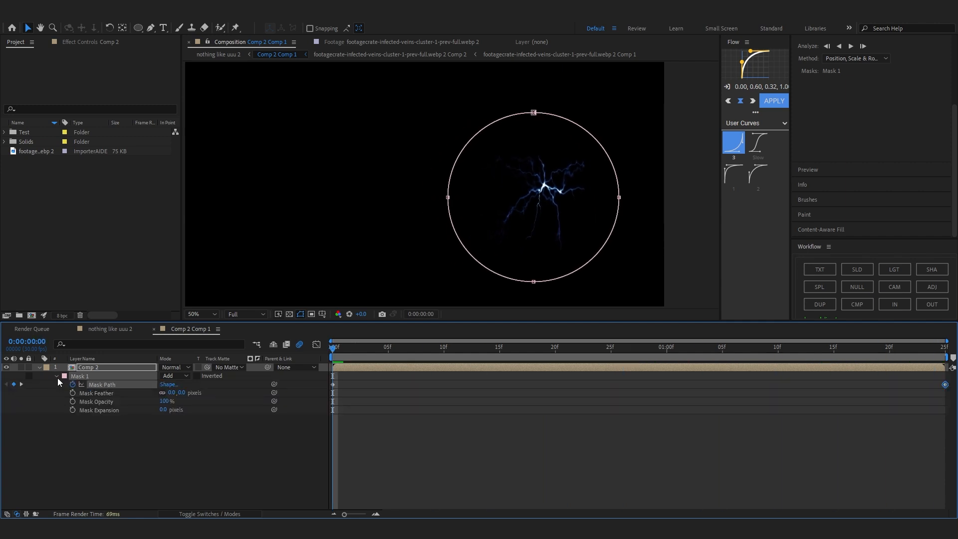
left_click(99, 410)
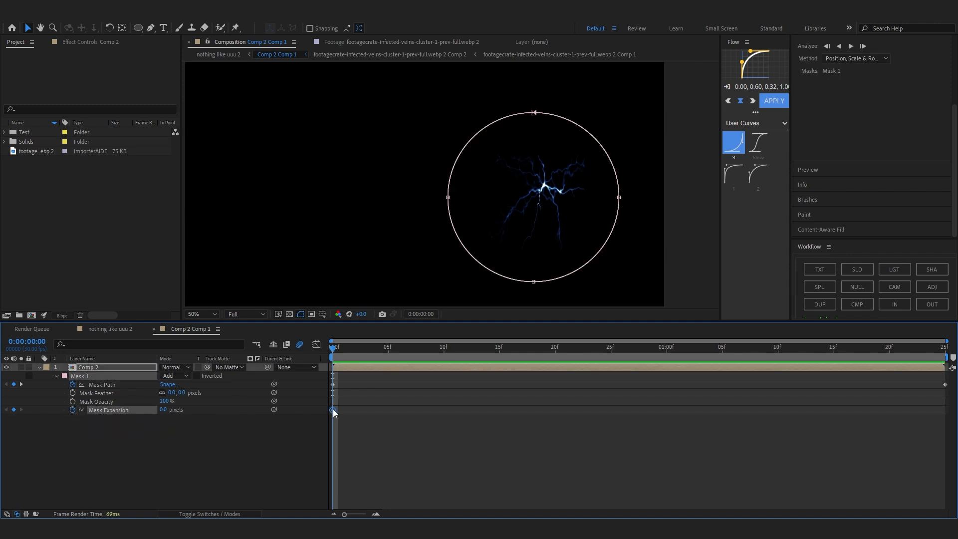
left_click(767, 410)
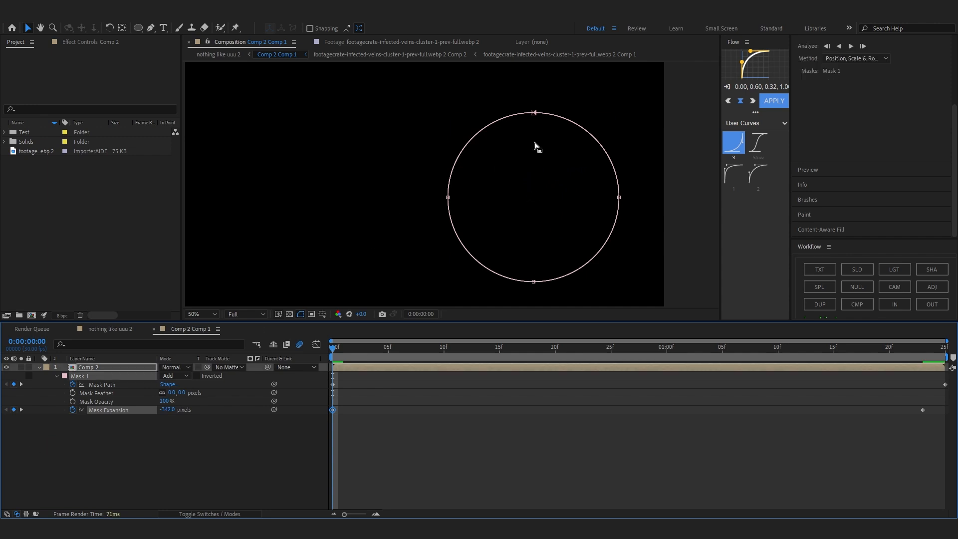
left_click(102, 384)
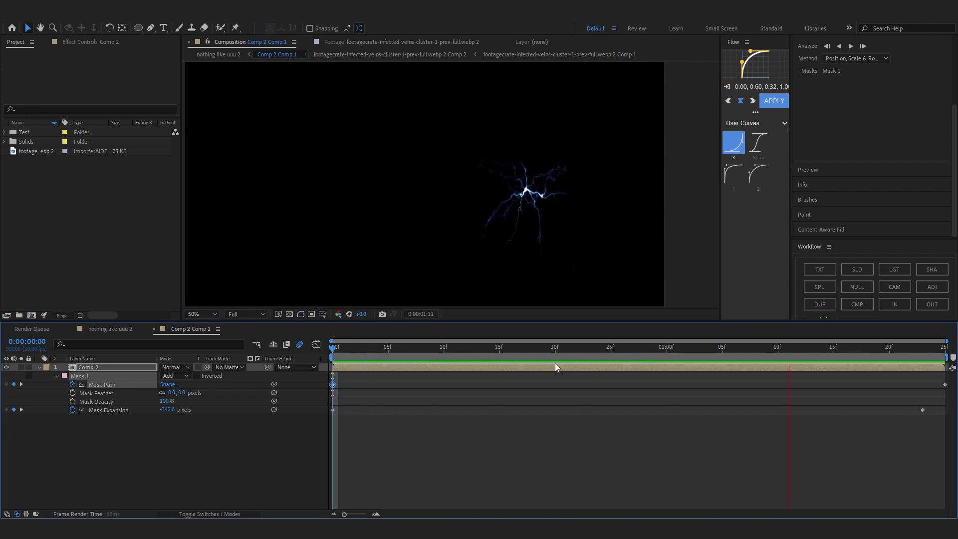
left_click(867, 349)
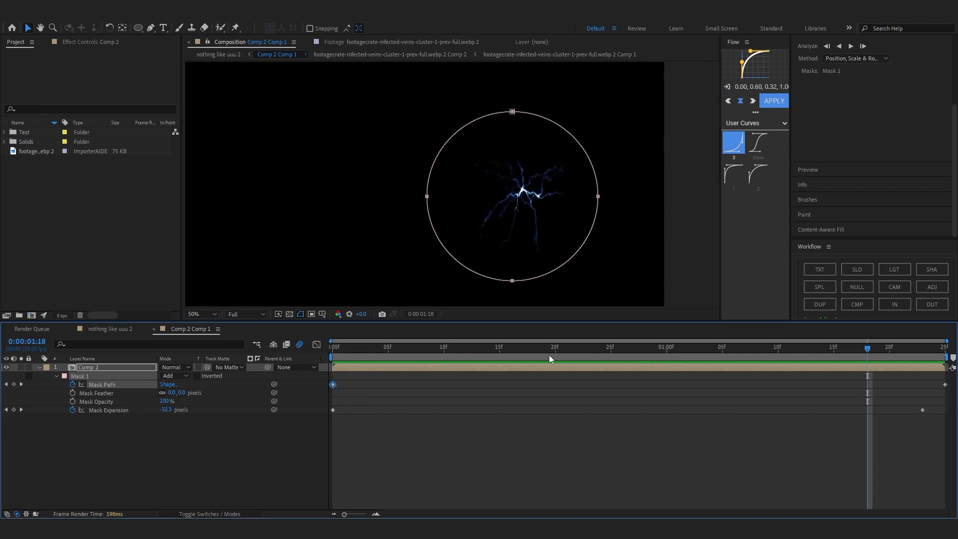
left_click(432, 357)
type("tu")
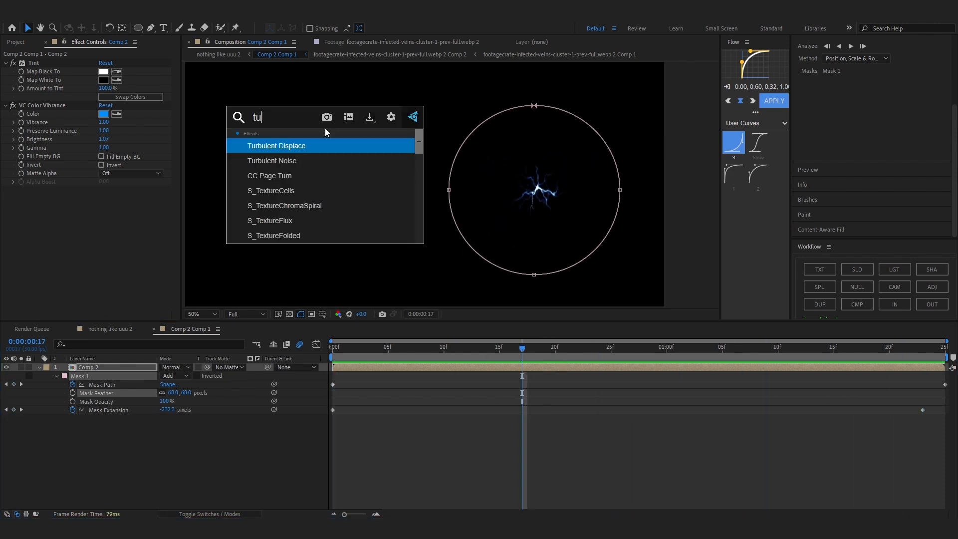
Step: Apply Turbulent Displace to the veins, lower Size to 13, and set Displacement to Twist
double_click(276, 146)
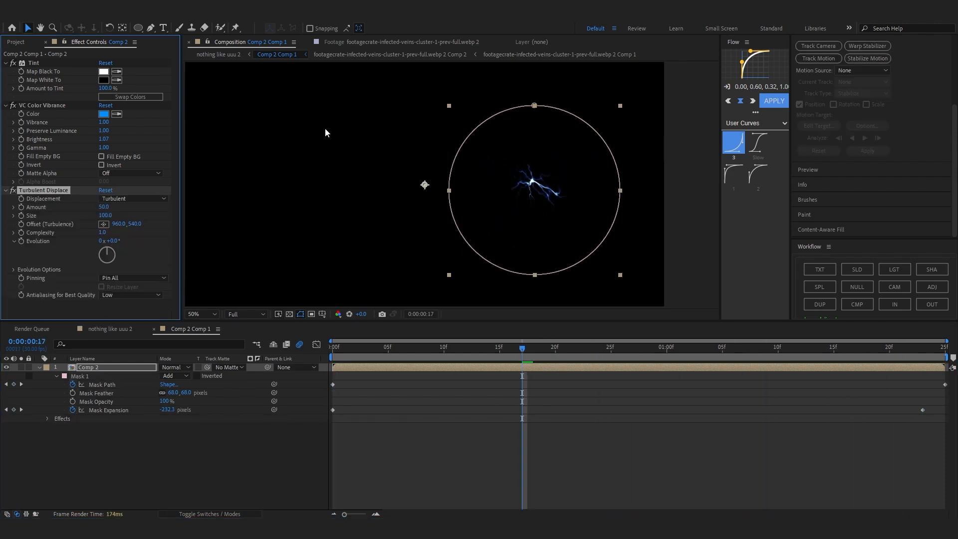
left_click(454, 347)
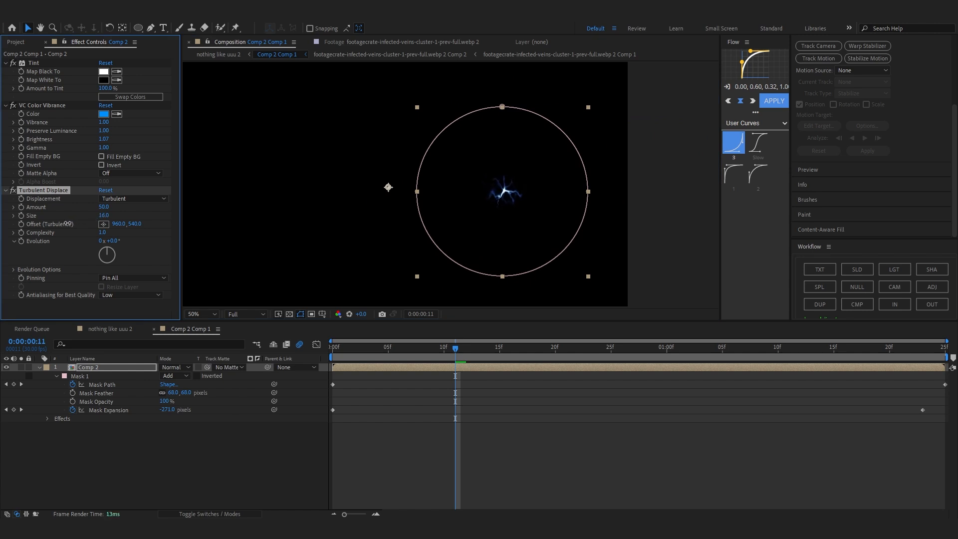
left_click_drag(105, 215, 106, 216)
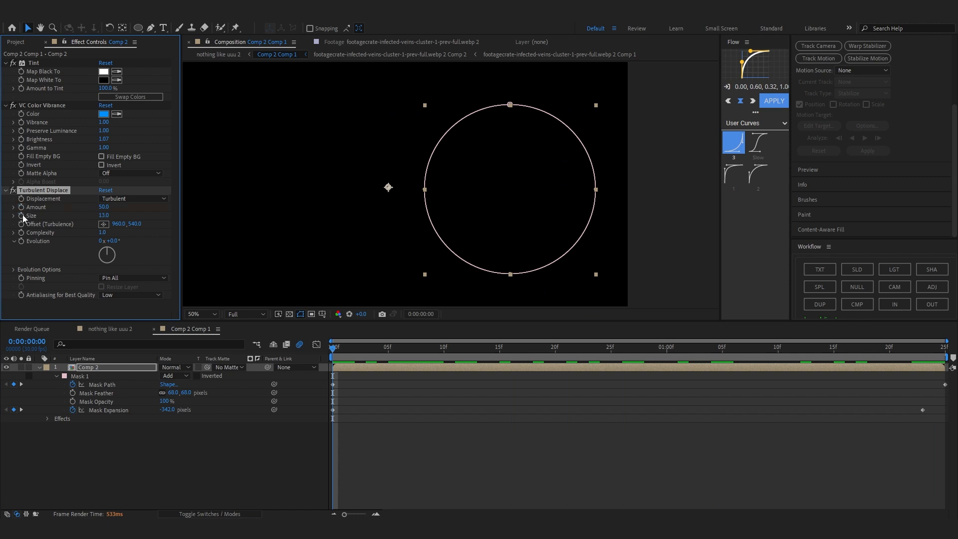
mouse_move(452, 370)
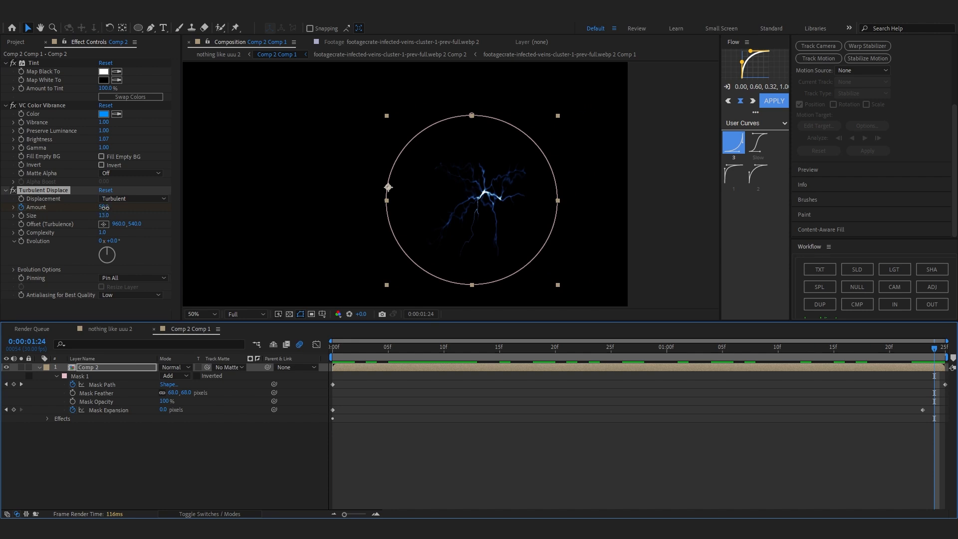
left_click(132, 198)
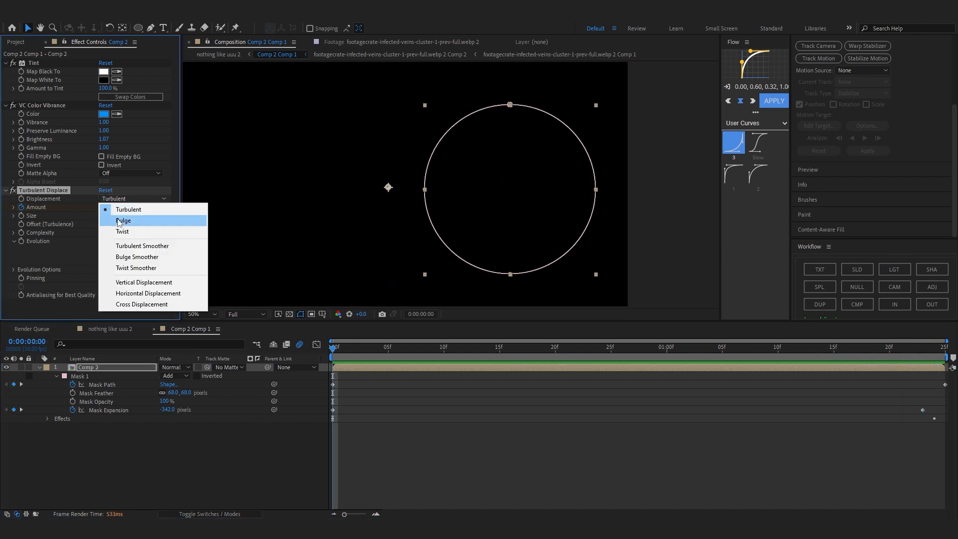
left_click(122, 232)
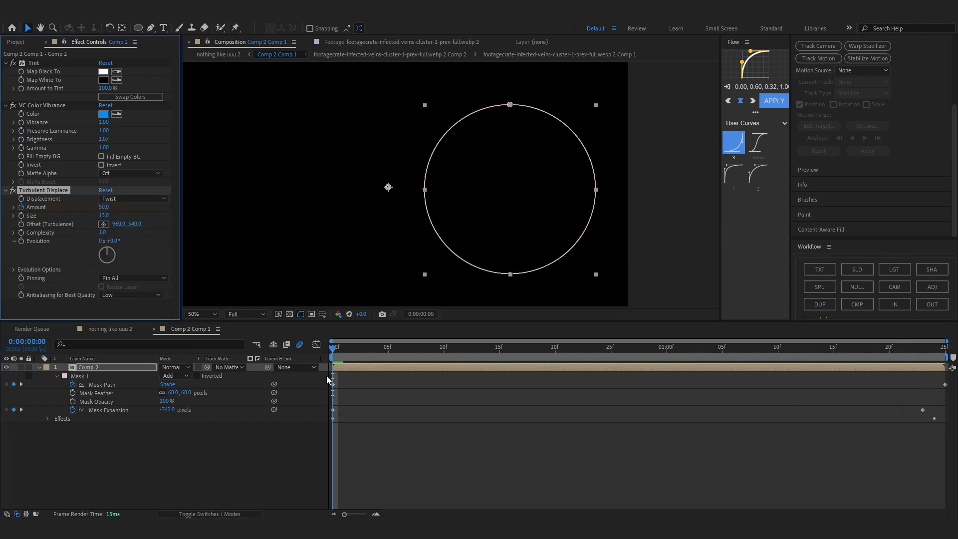
left_click(132, 199)
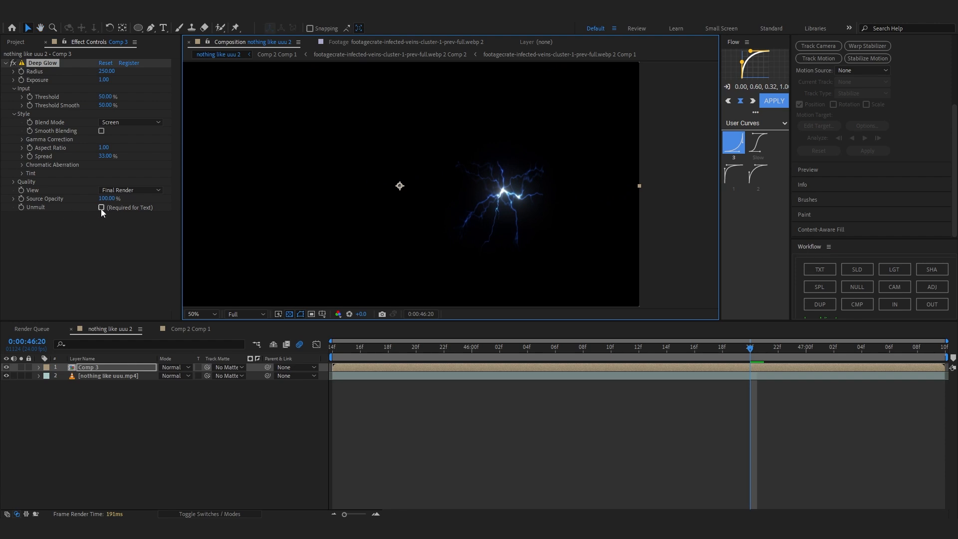
Step: Enable Unmult on Comp 3's Deep Glow, search effects for 'g', and scrub to an earlier frame
left_click(101, 207)
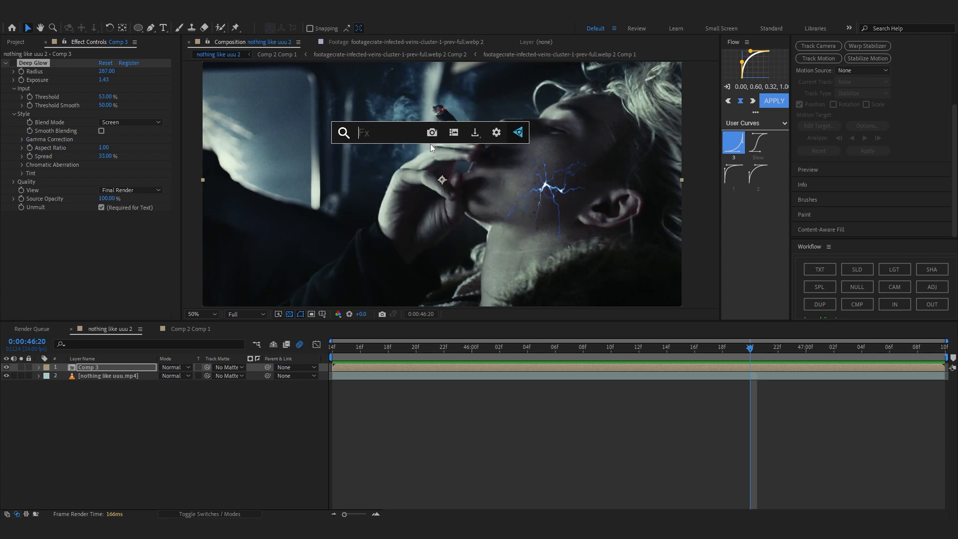
type("g")
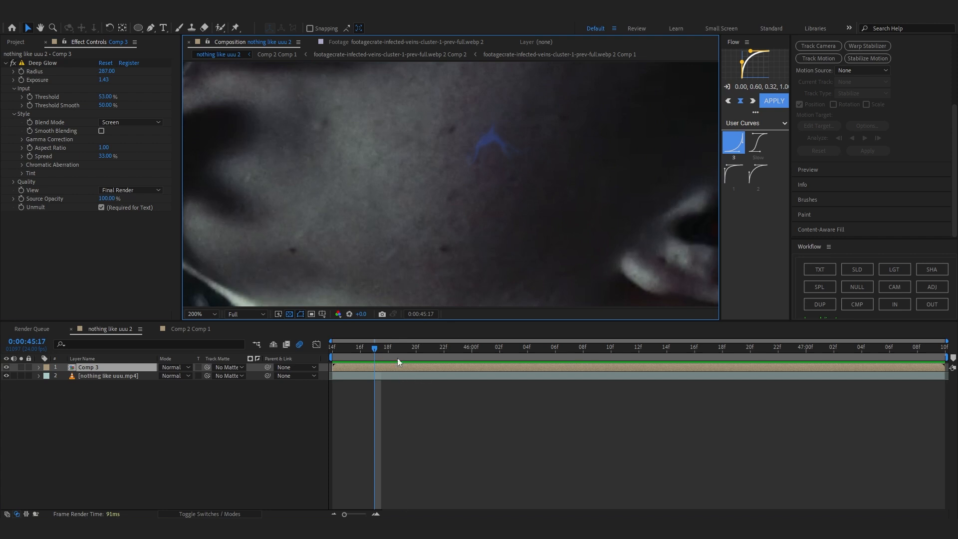
left_click(569, 347)
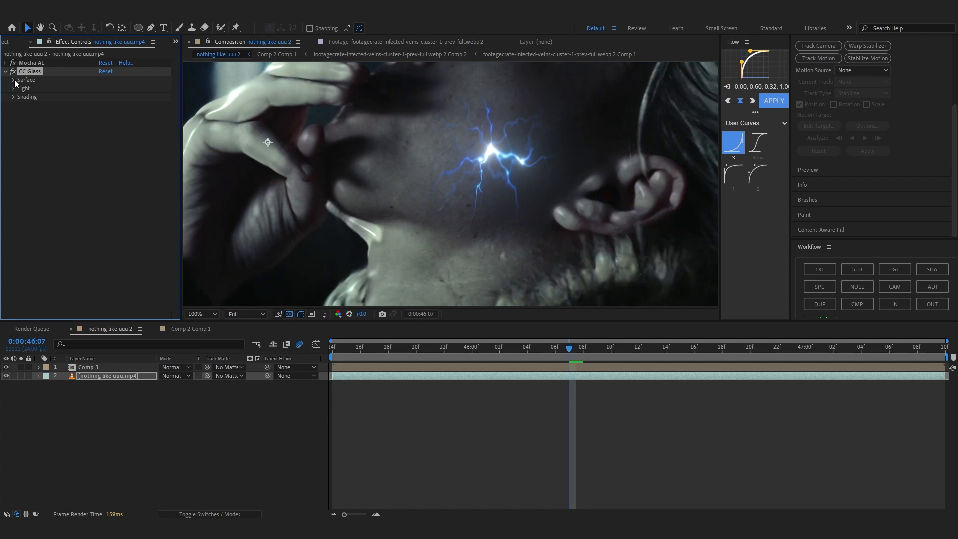
Step: Expand CC Glass Surface settings and set Bump Map to Comp 3
left_click(115, 88)
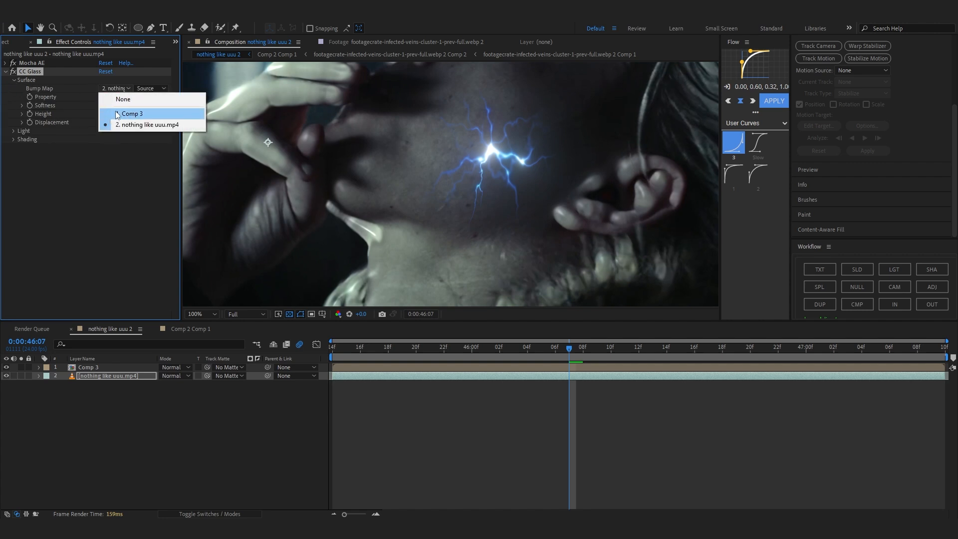
left_click(132, 114)
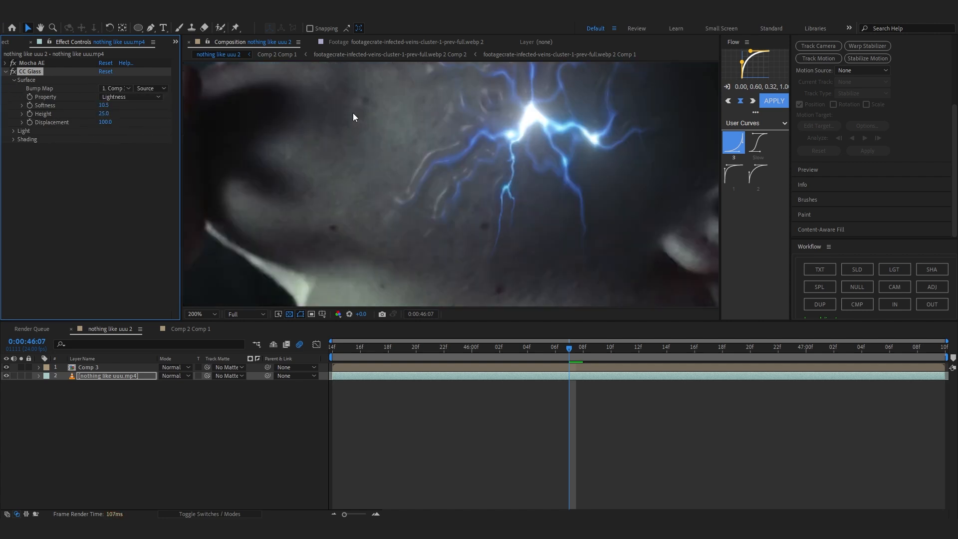
left_click_drag(104, 113, 124, 116)
type("s_")
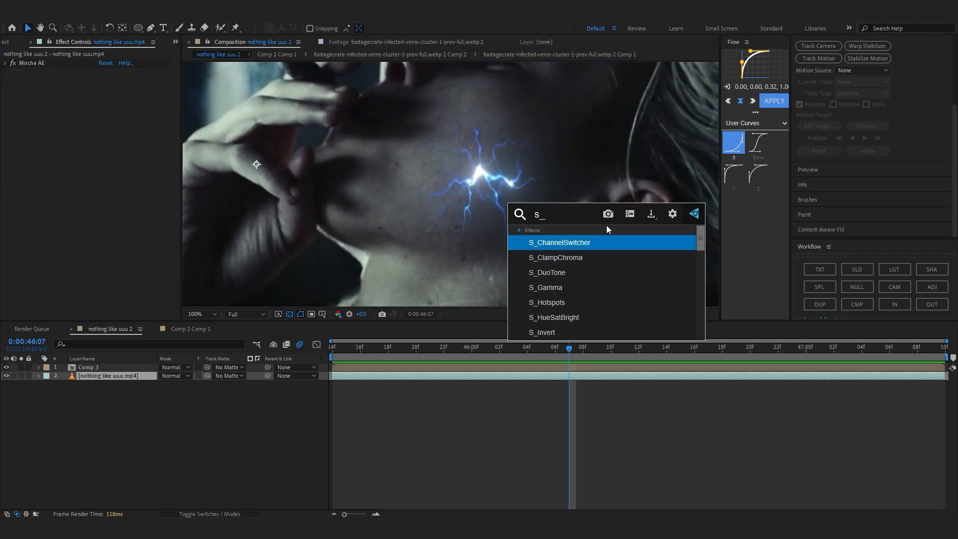
Step: Apply S_DistortChroma to the footage with Comp 3 as its lens
left_click(618, 275)
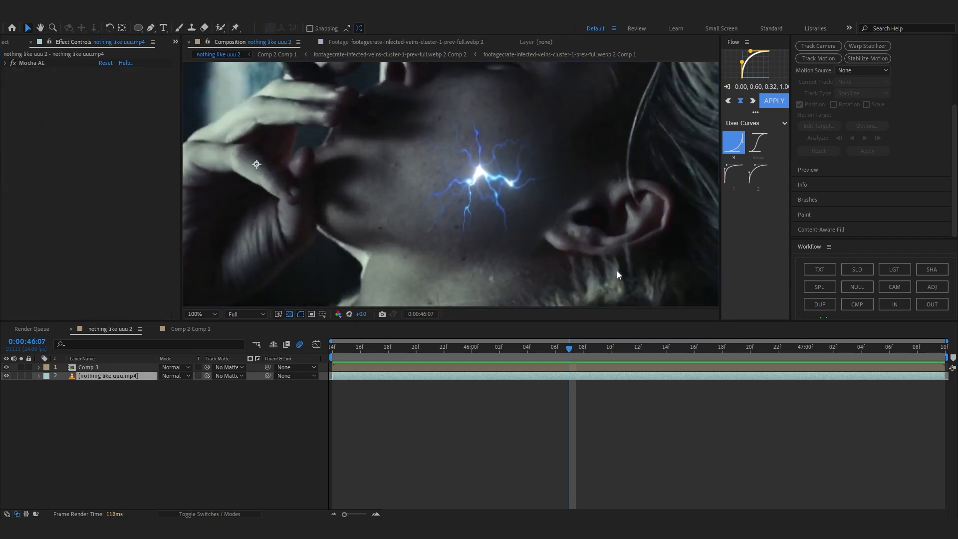
left_click(114, 96)
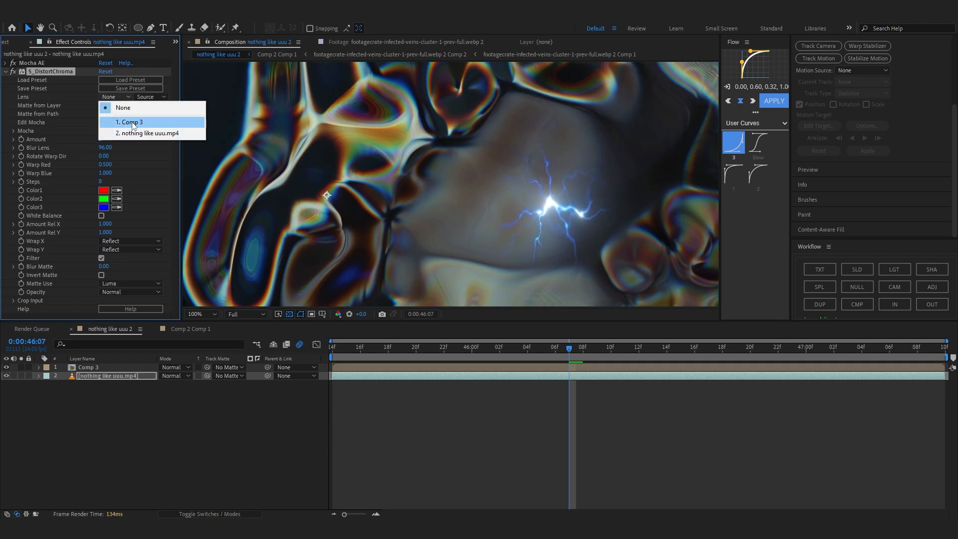
left_click(129, 122)
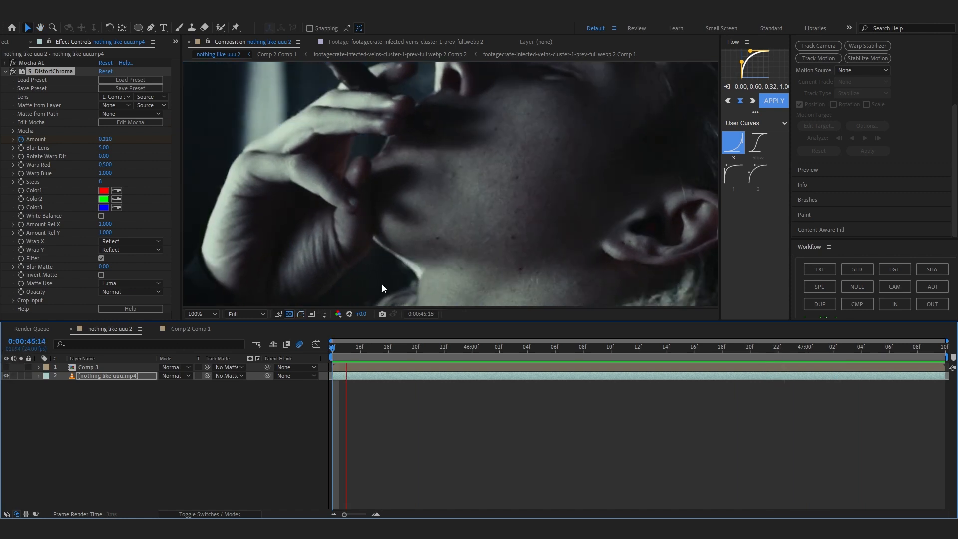
left_click(582, 346)
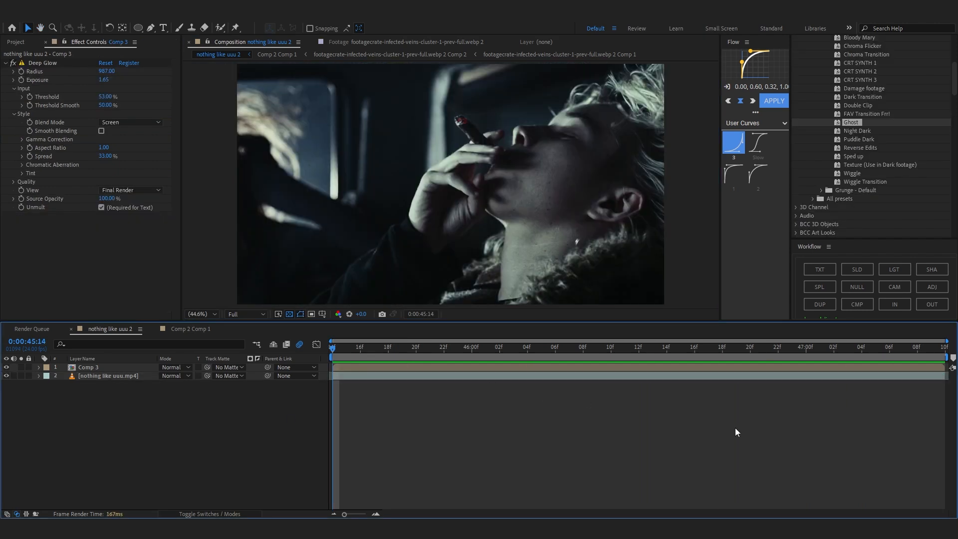
mouse_move(754, 268)
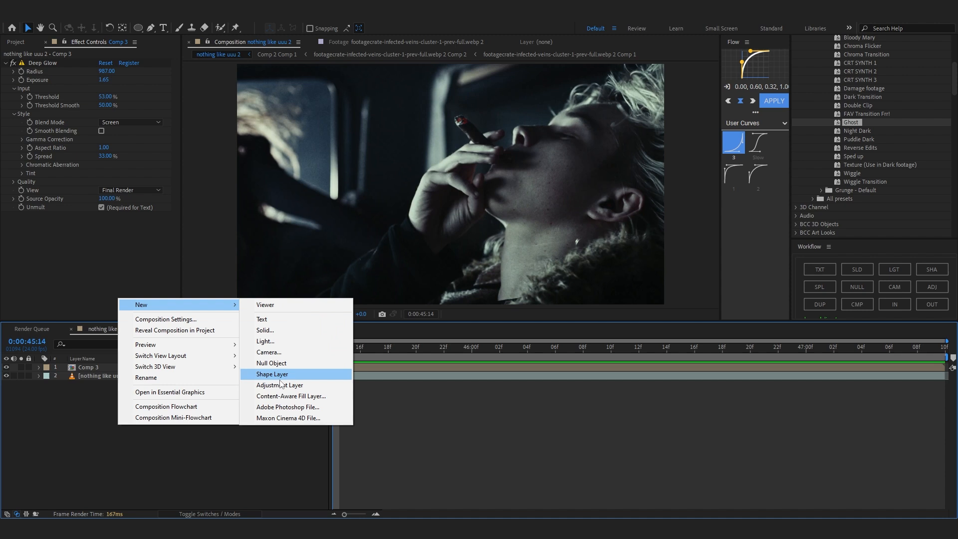
Step: Add an adjustment layer with the grunge preset and expand its Radial Blur settings
left_click(279, 385)
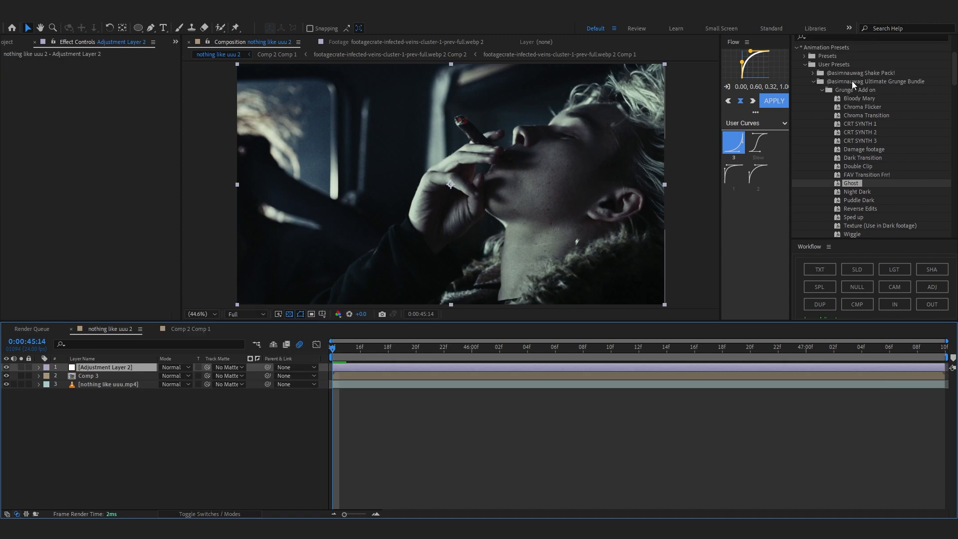
scroll("down", 3)
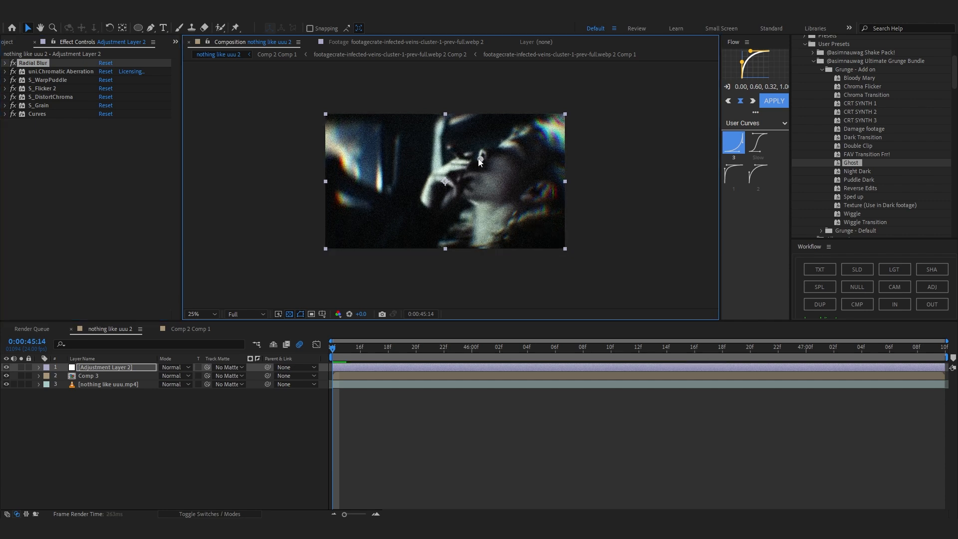
left_click(4, 63)
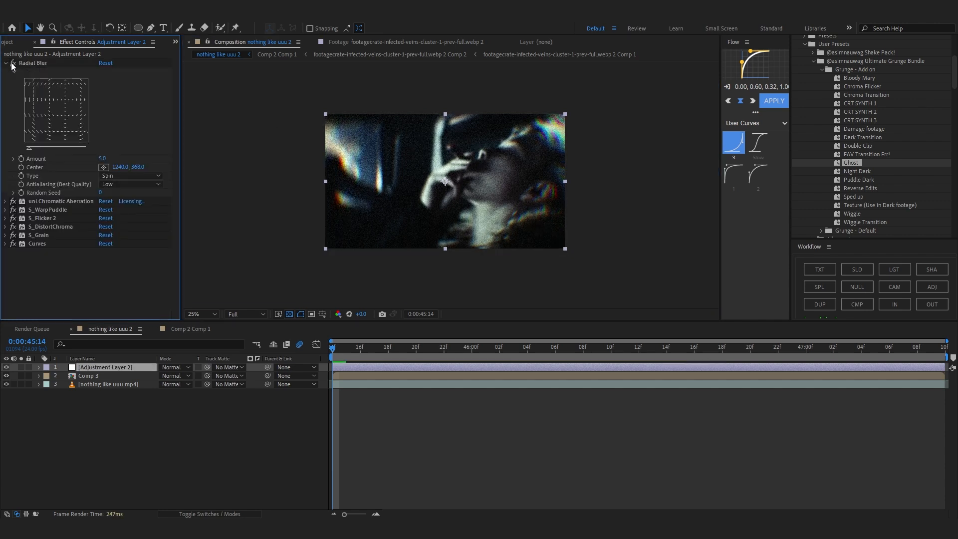